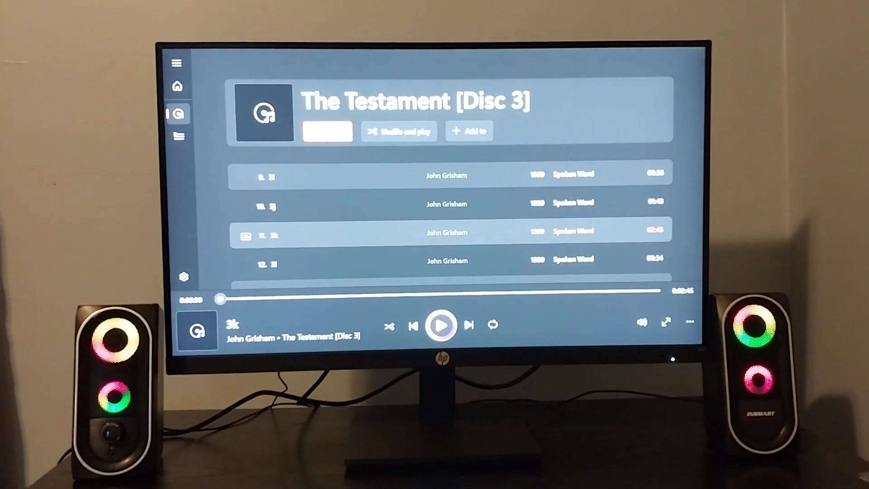
Start track 11 '3k' of The Testament [Disc 3] and keep it playing toward its end.
left_click(441, 325)
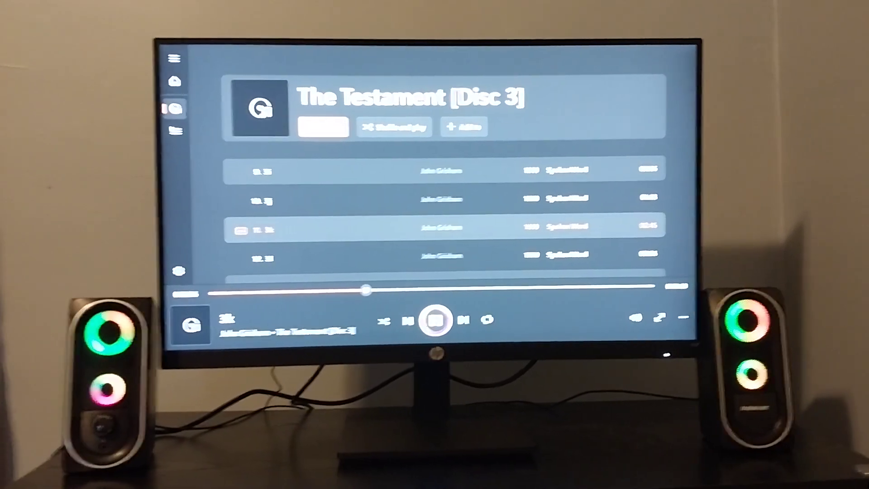
left_click(436, 320)
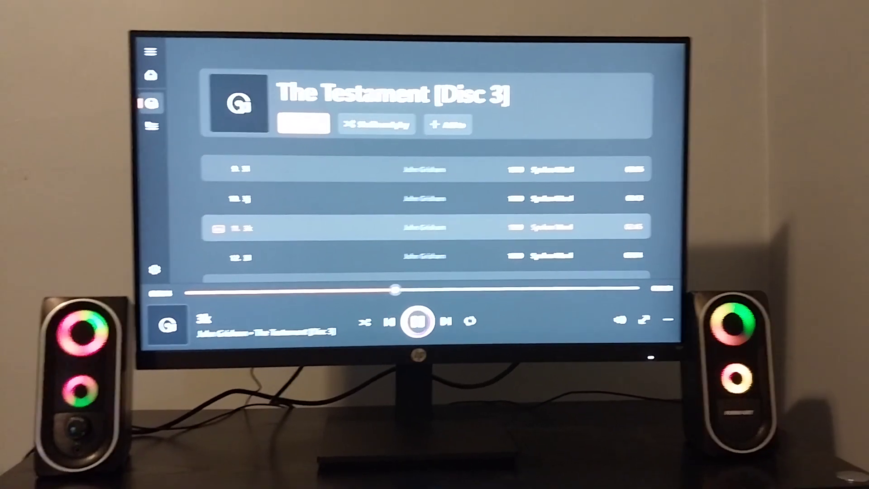
left_click(421, 323)
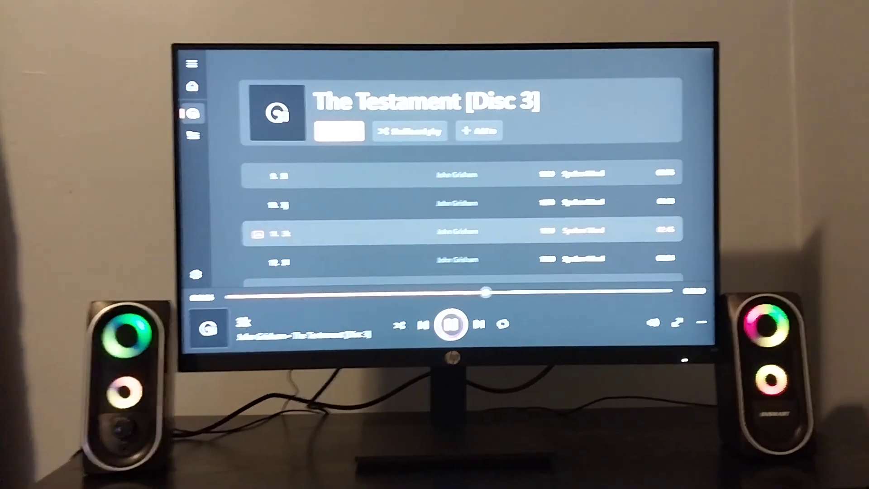
left_click(456, 323)
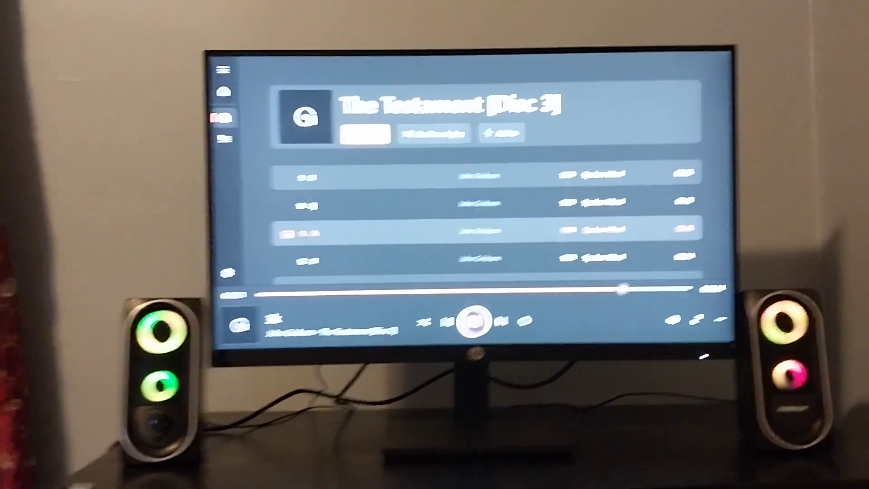
left_click(460, 317)
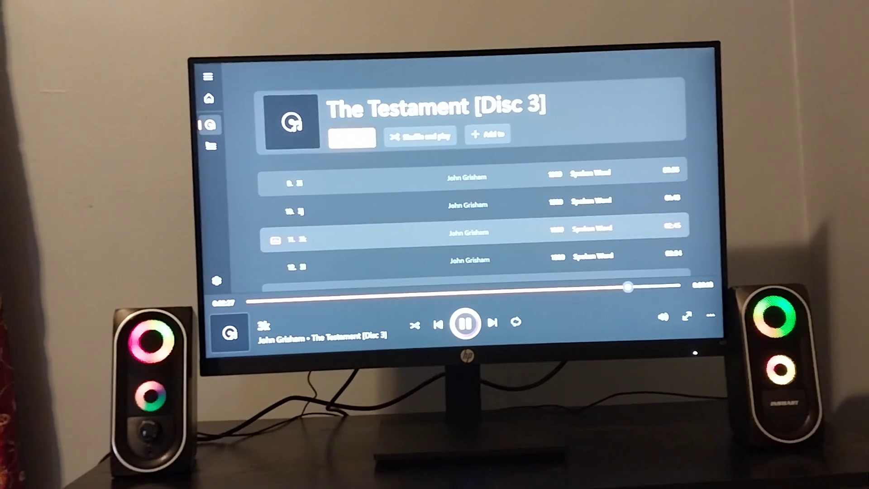
left_click(464, 323)
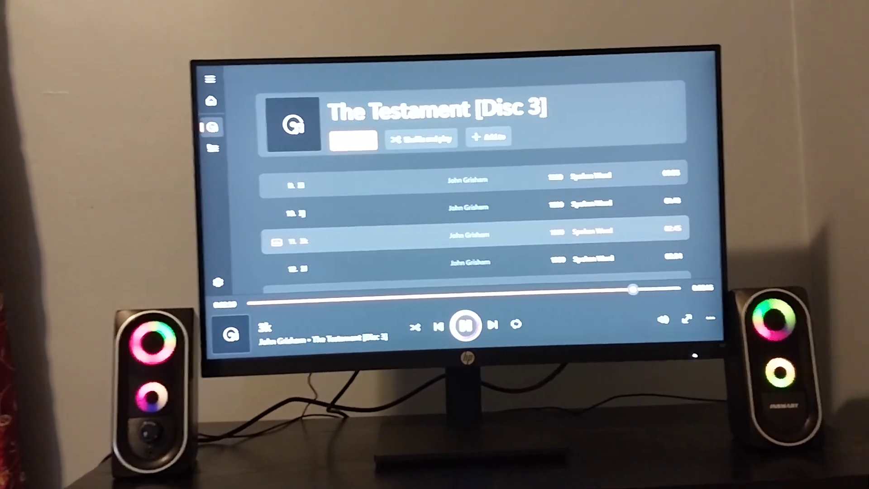